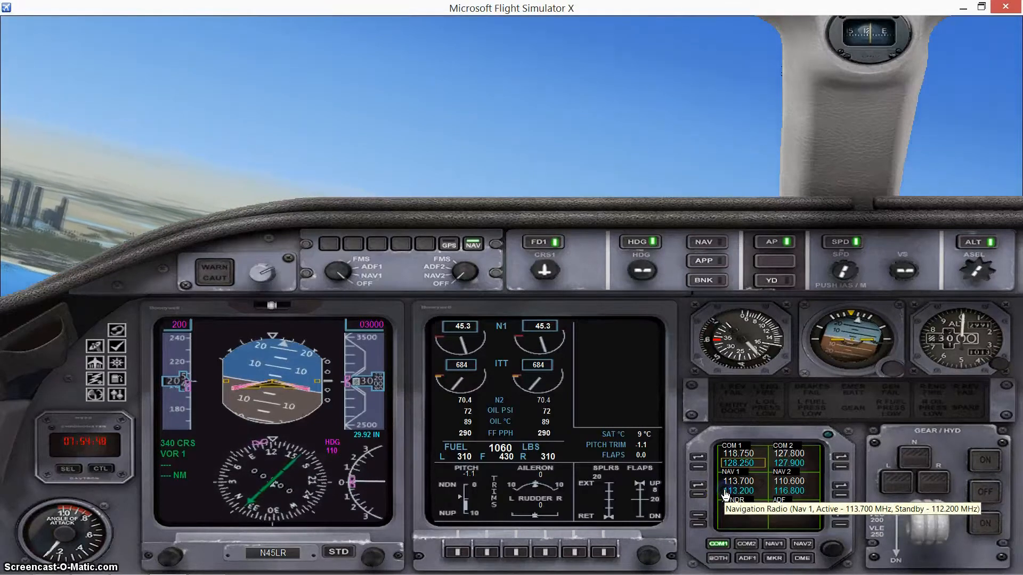
# Tune NAV1 and NAV2 to the IDBW ILS frequency 111.300 MHz
pyautogui.click(739, 490)
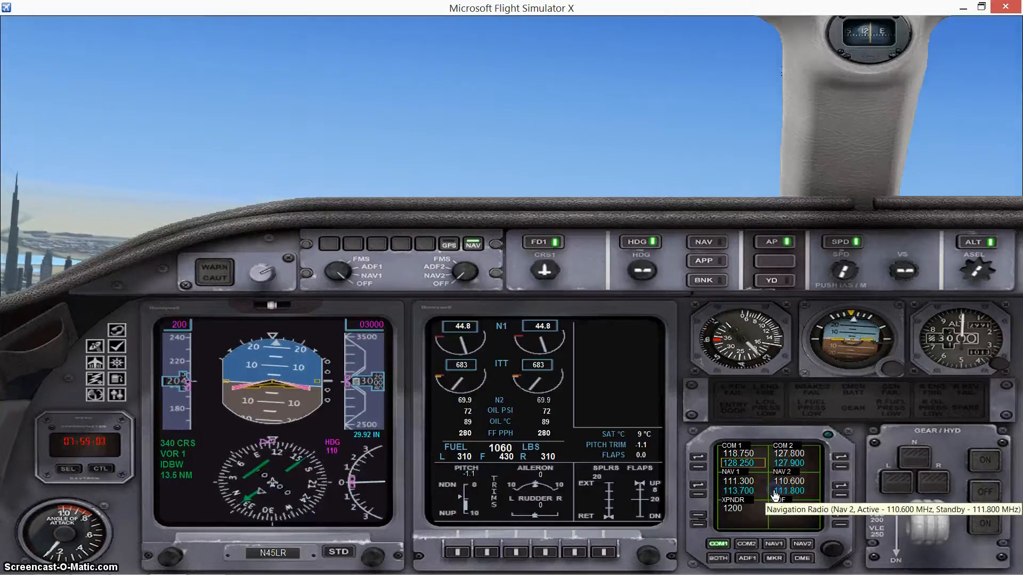
pyautogui.click(790, 490)
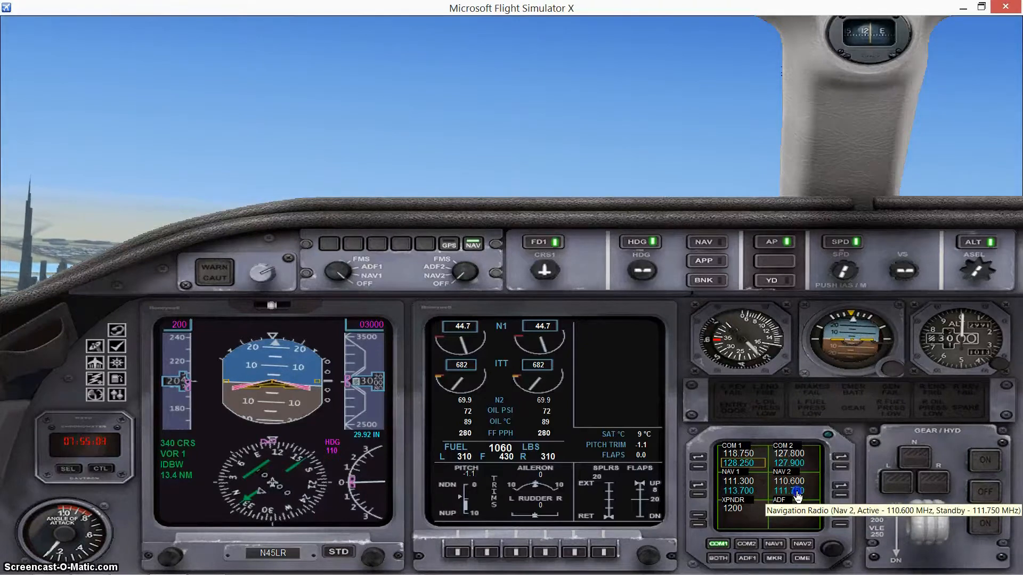
pyautogui.click(799, 490)
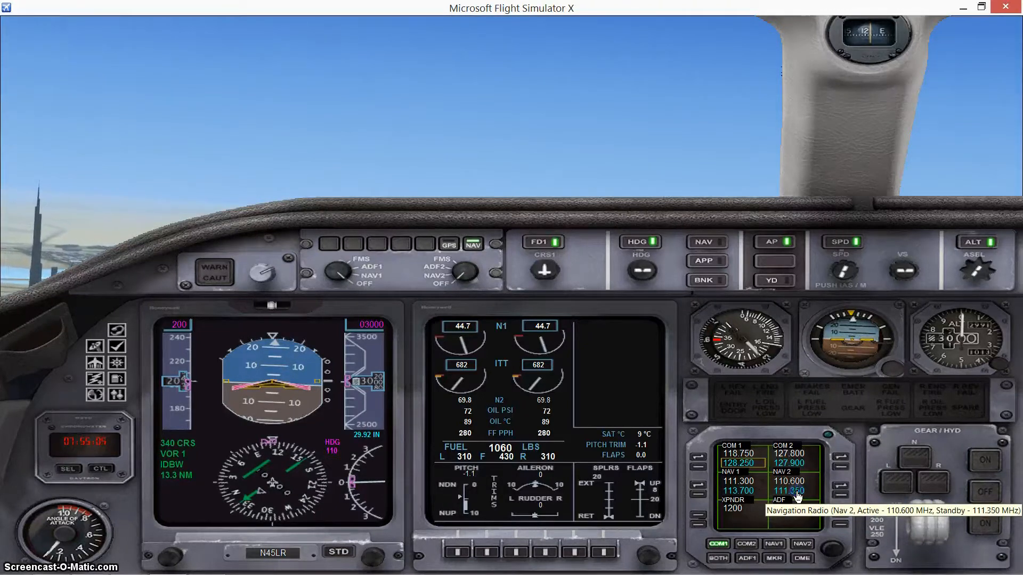
pyautogui.click(700, 486)
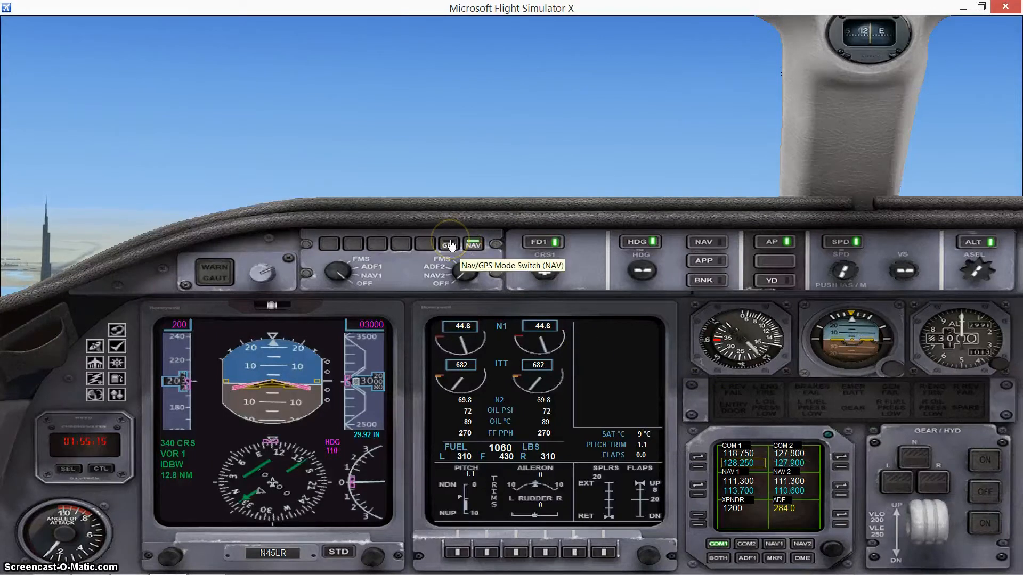
# Toggle the NAV/GPS source switch until GPS guidance shows on the HSI
pyautogui.click(449, 243)
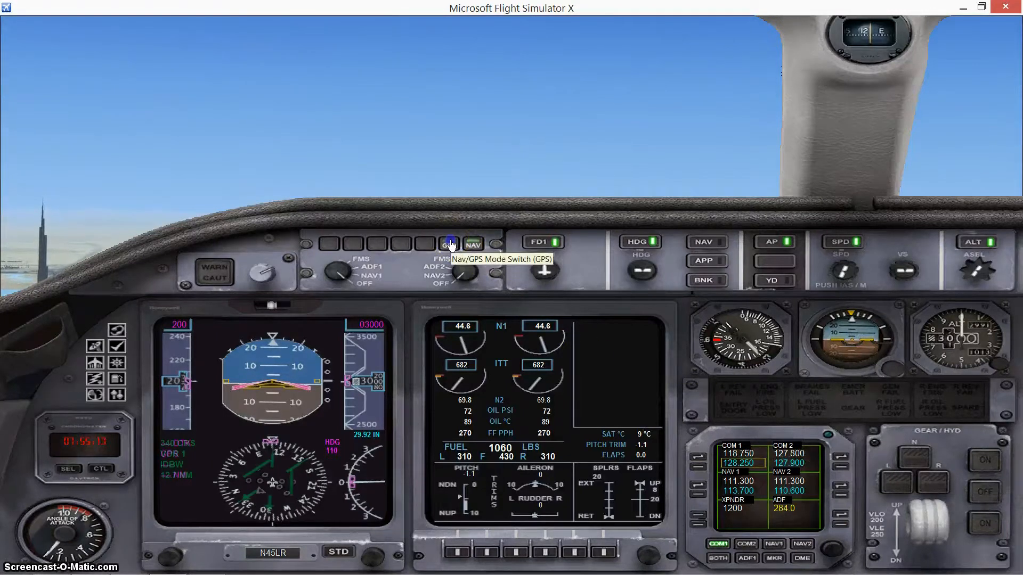
pyautogui.click(473, 243)
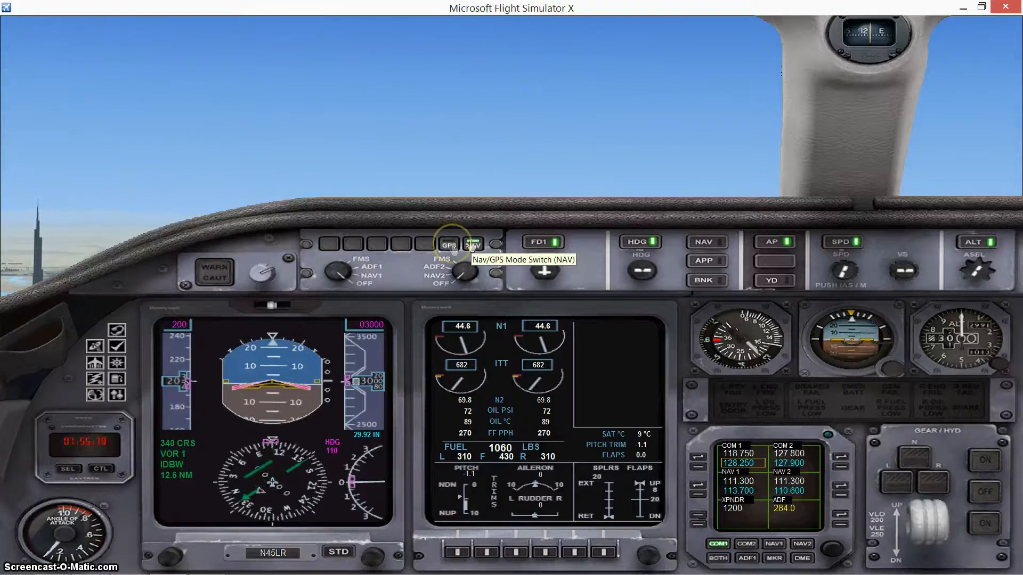
pyautogui.click(473, 246)
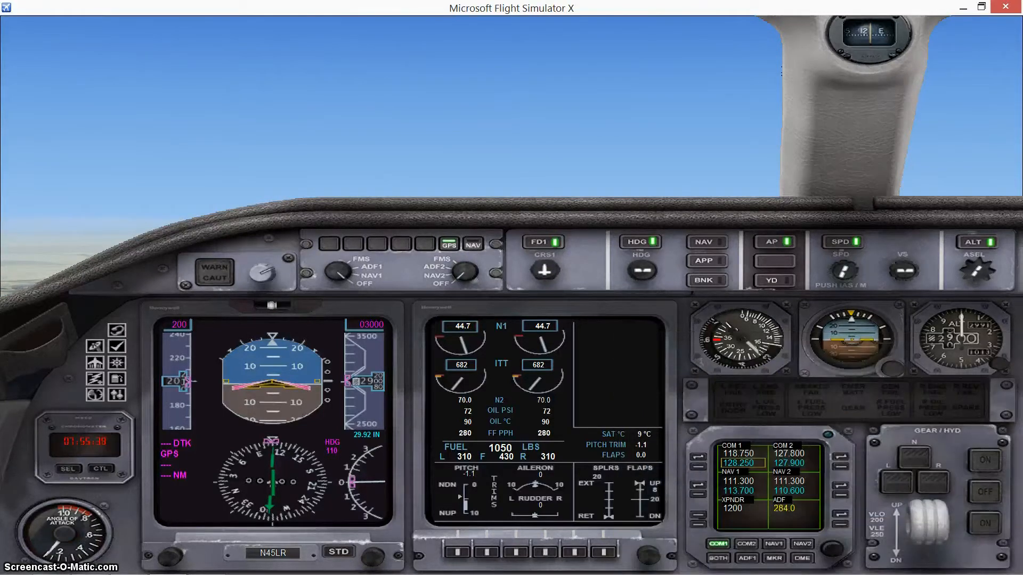
pyautogui.click(472, 245)
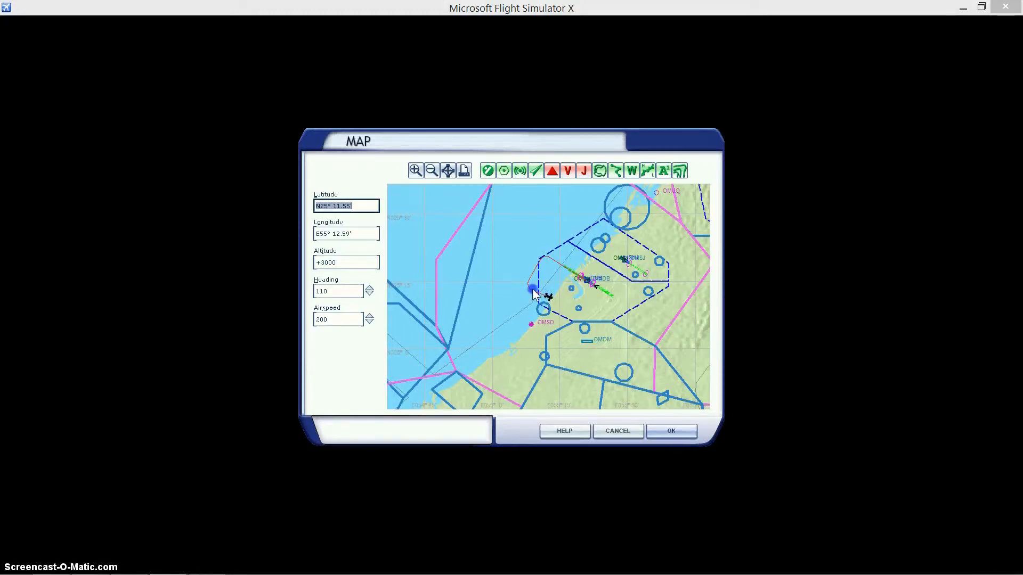
pyautogui.moveTo(565, 297)
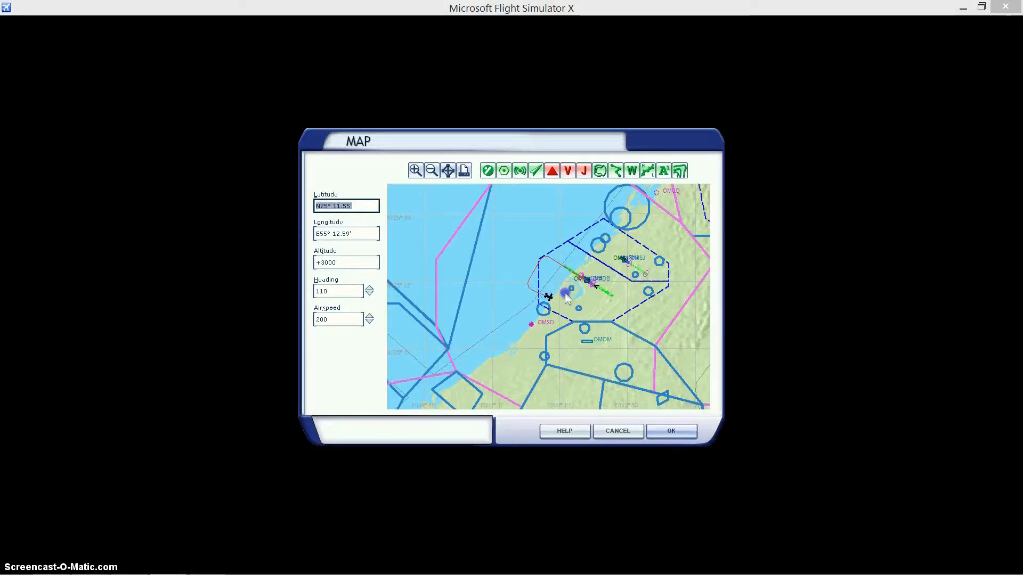
# Center the map on Dubai and identify the ILS/DME 30L (IDBW, 111.30 MHz)
pyautogui.click(414, 171)
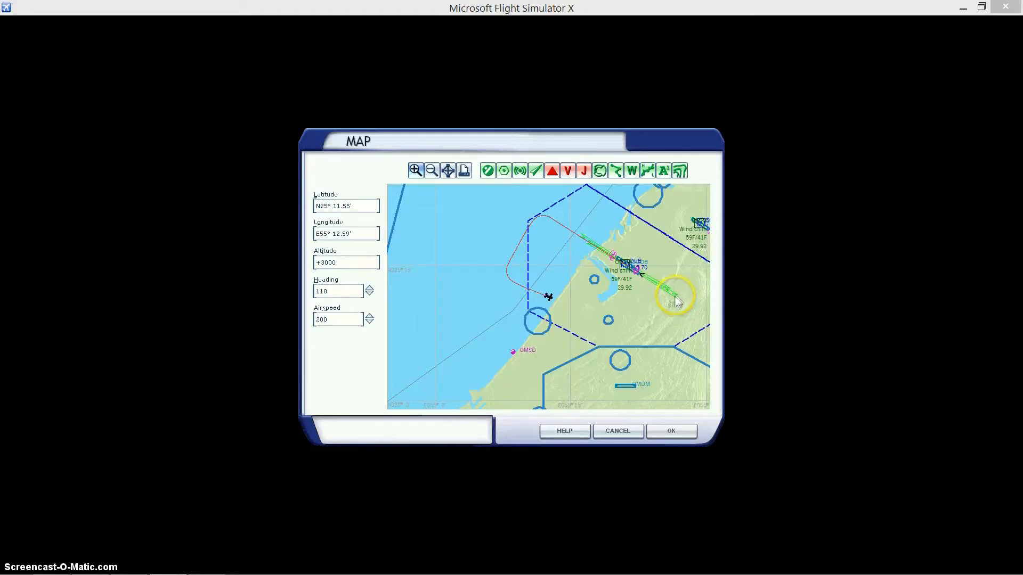
pyautogui.moveTo(659, 336)
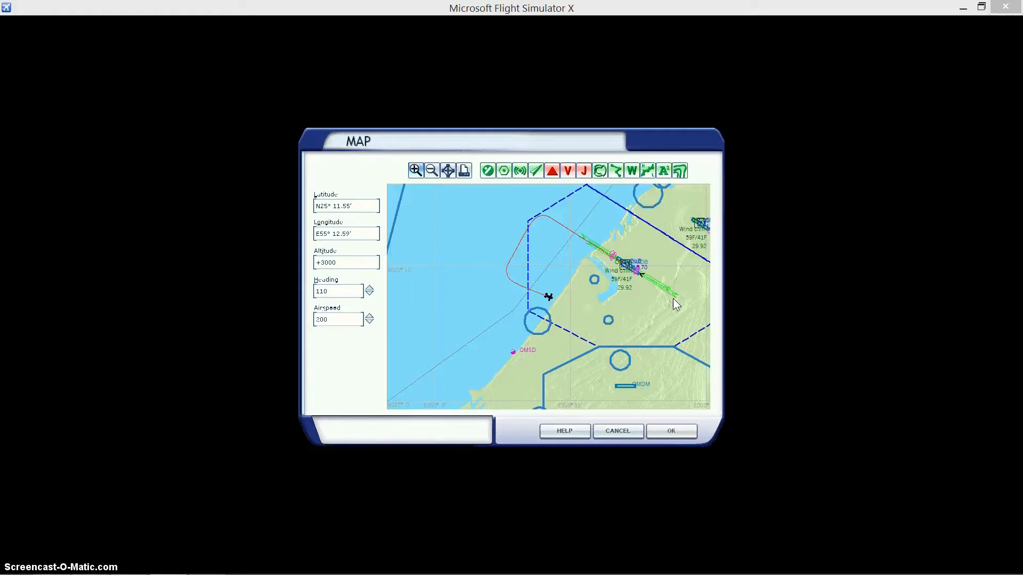
pyautogui.moveTo(679, 300)
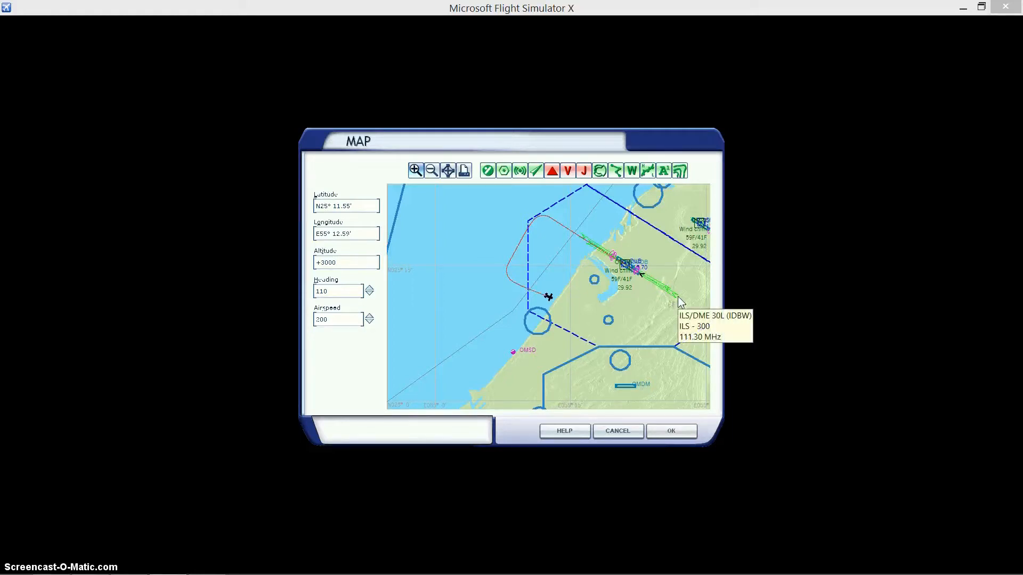
pyautogui.moveTo(639, 279)
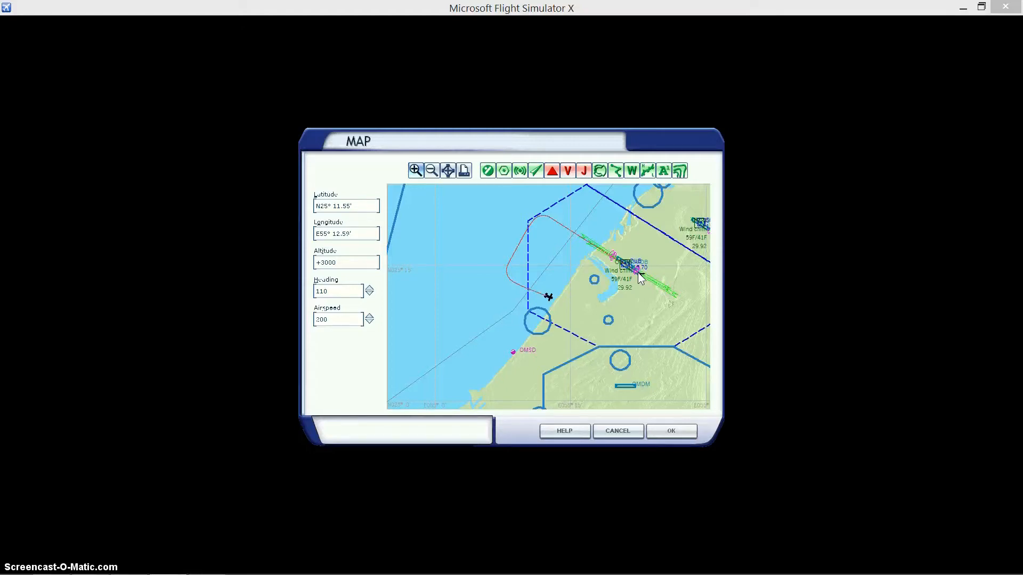
pyautogui.click(670, 430)
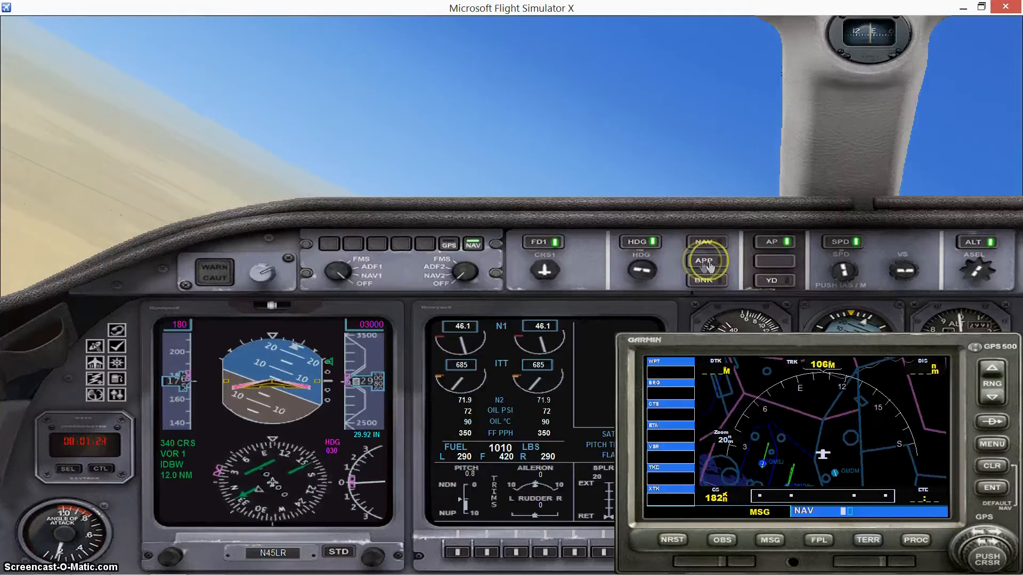
# Arm autopilot approach mode and zoom the GPS map in to a 5 nm range
pyautogui.click(706, 261)
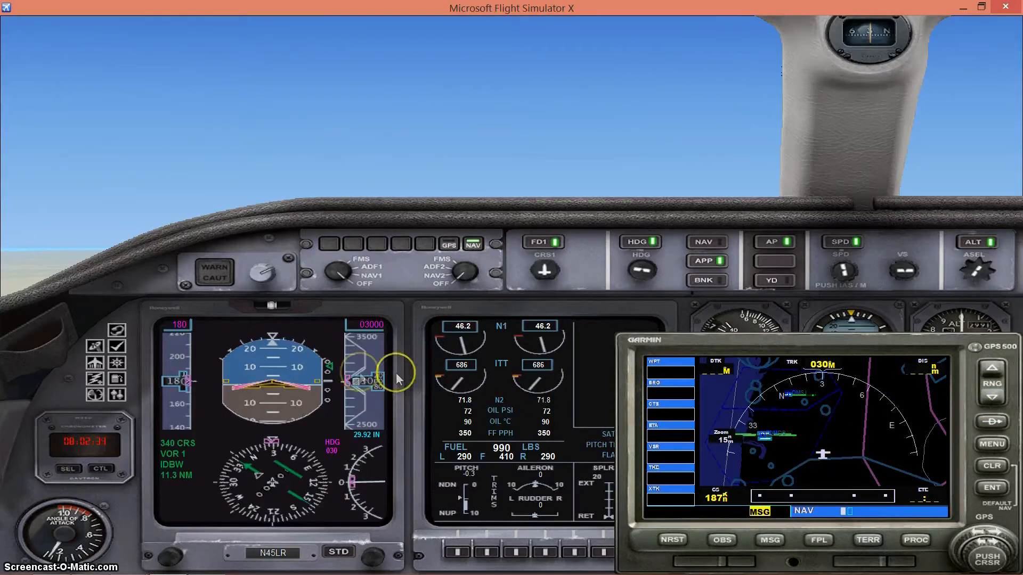
pyautogui.moveTo(329, 382)
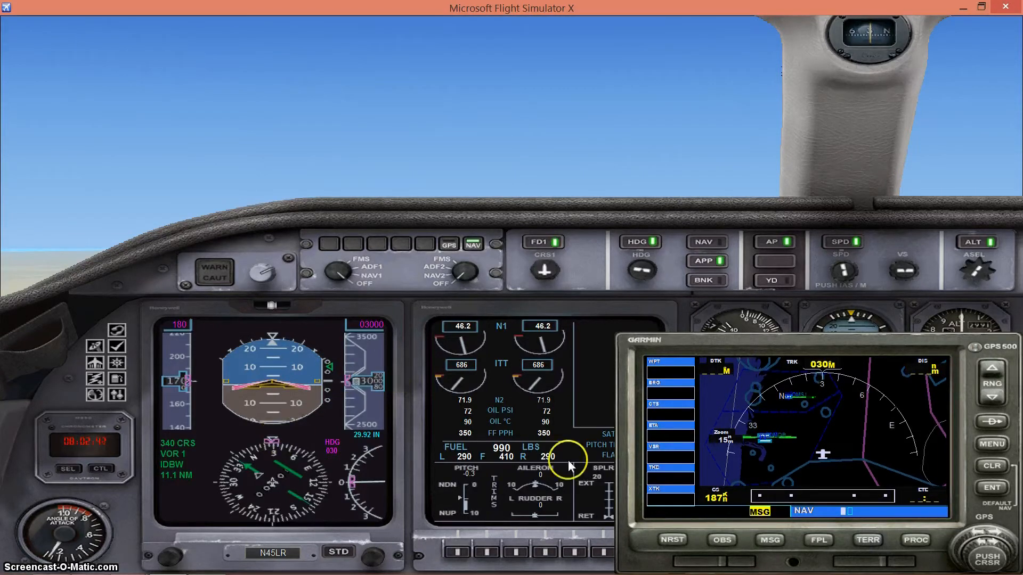
pyautogui.moveTo(669, 500)
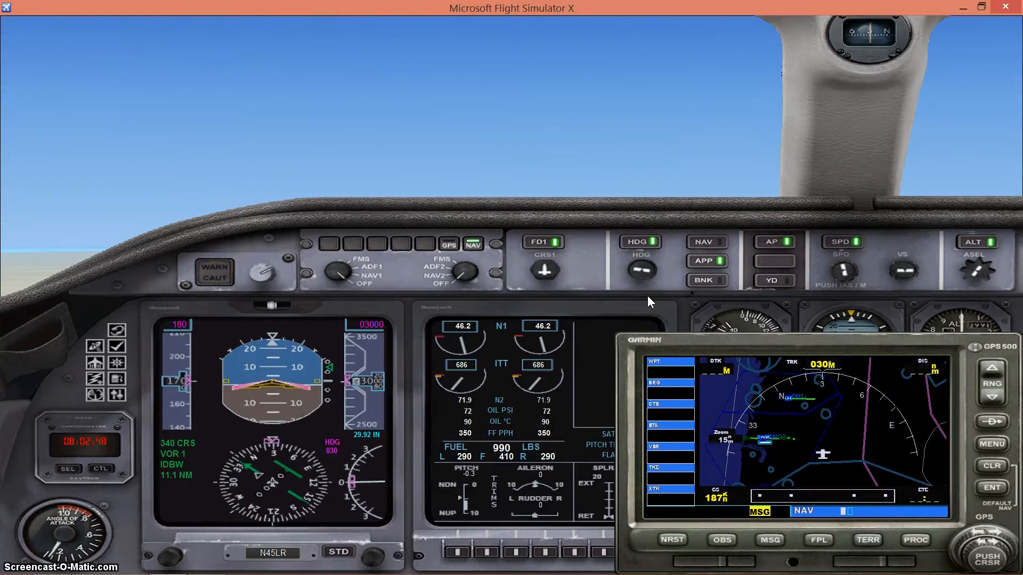
pyautogui.click(991, 399)
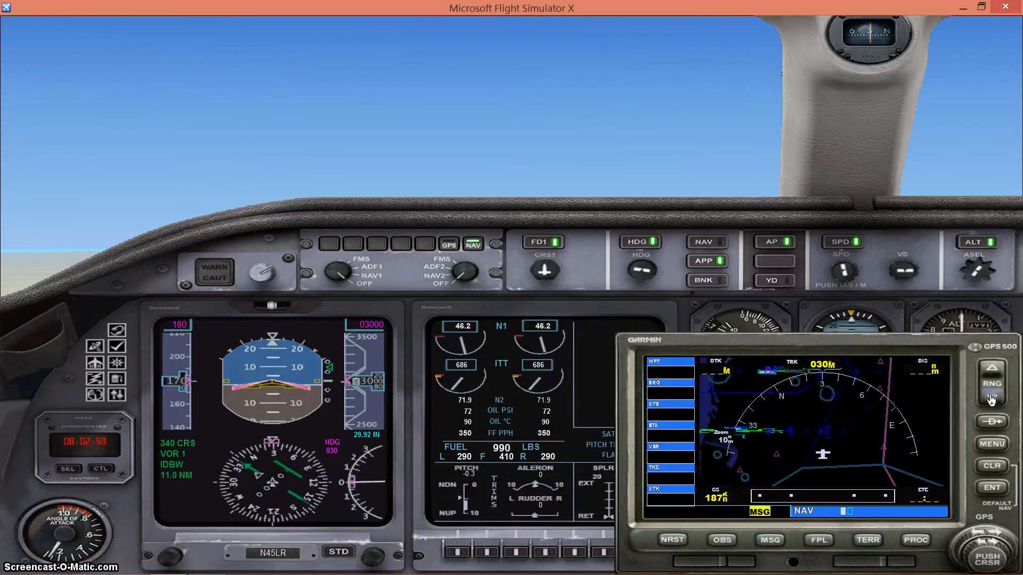
pyautogui.click(990, 403)
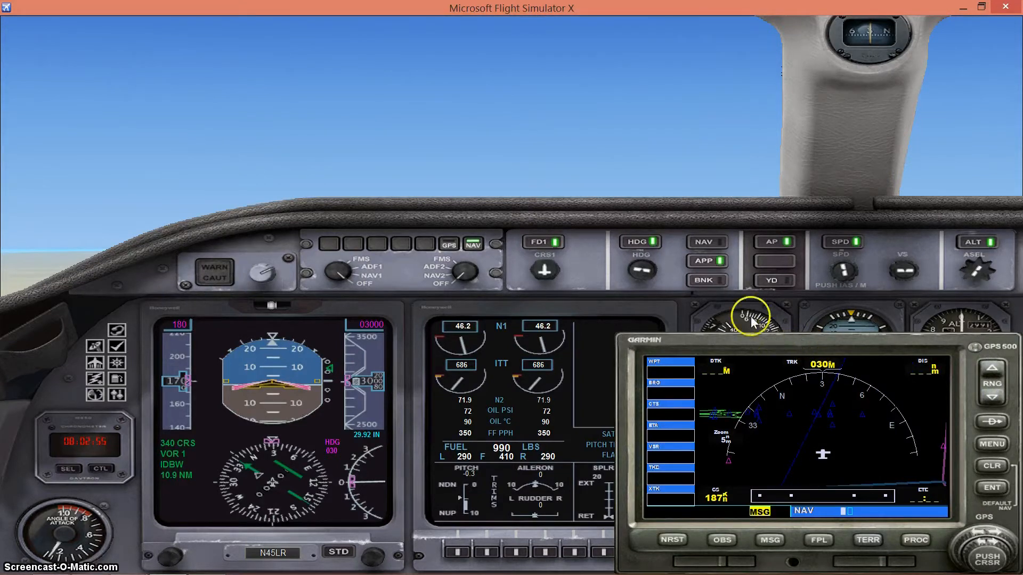
pyautogui.moveTo(844, 267)
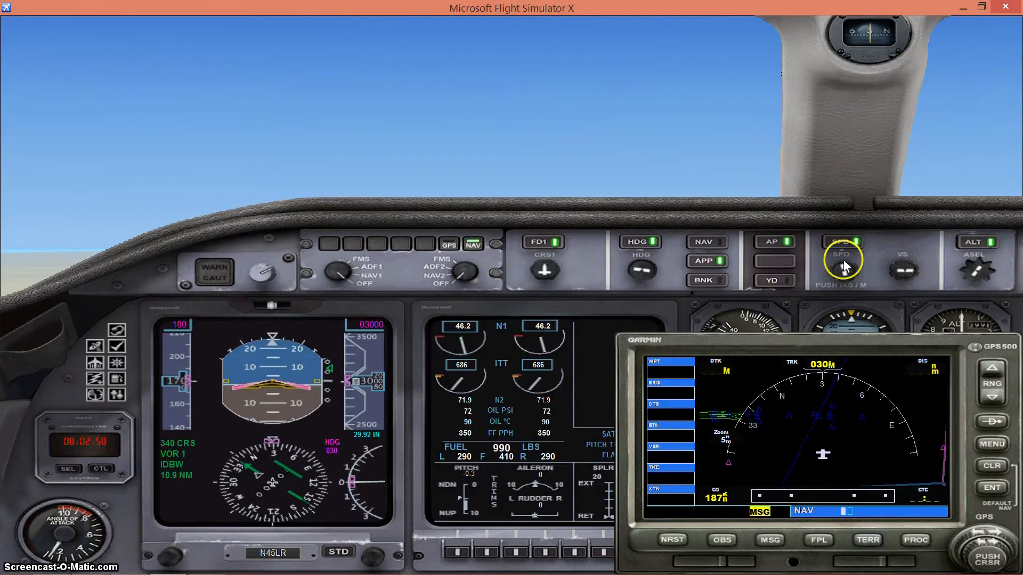
pyautogui.moveTo(707, 260)
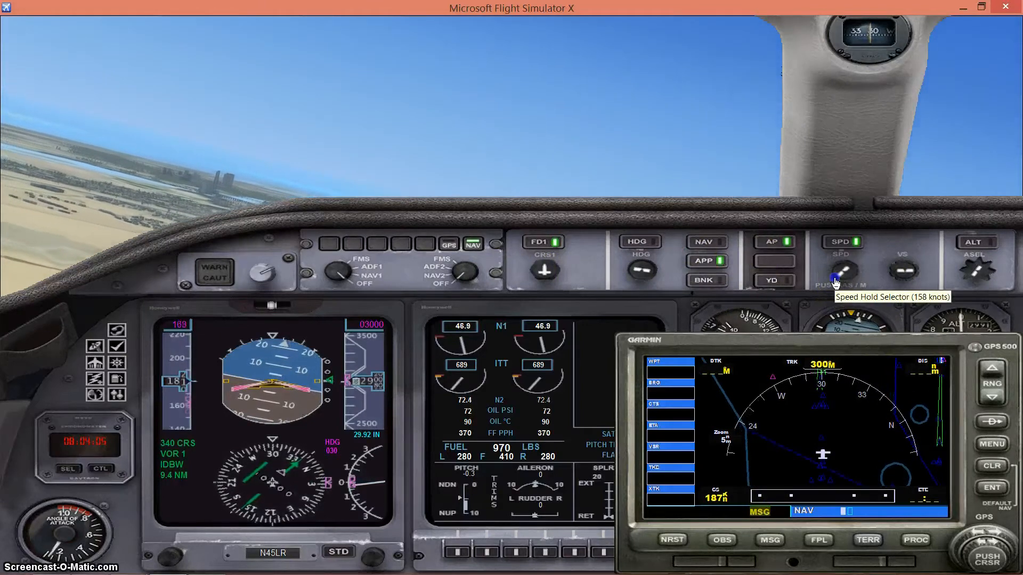
# Lower the autopilot's held airspeed to 145 knots on final
pyautogui.click(847, 273)
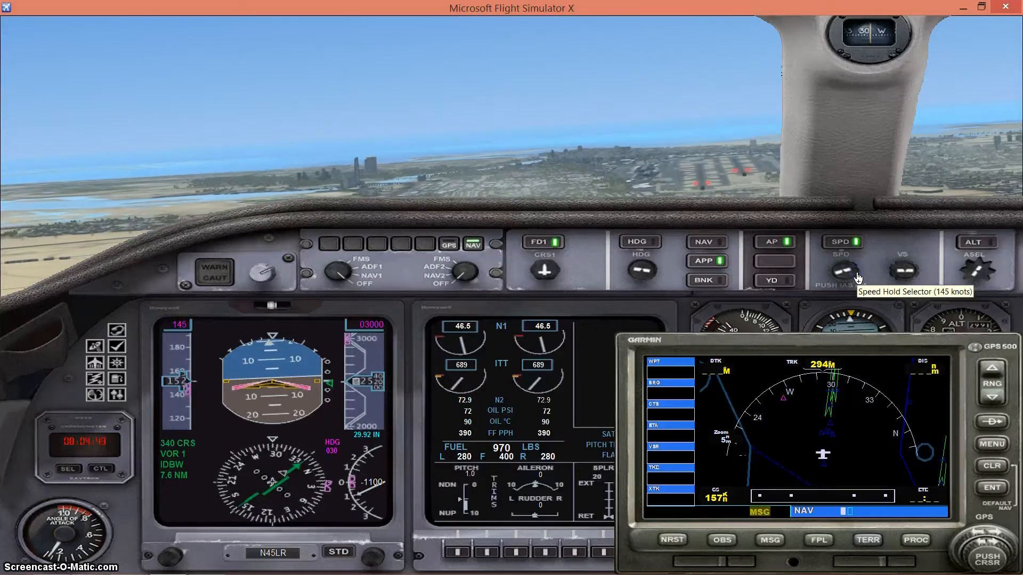
pyautogui.click(842, 272)
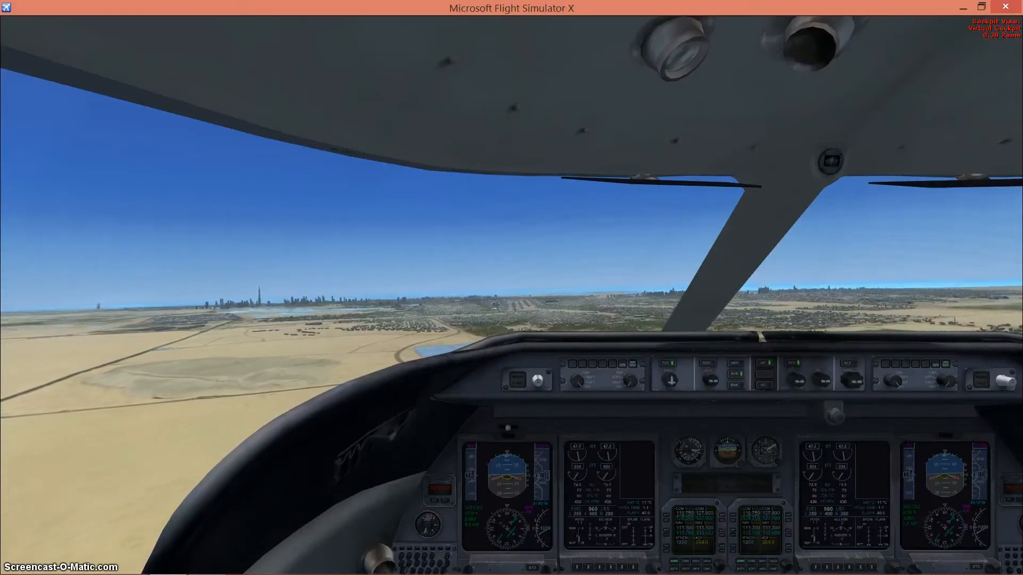
# View the Learjet on final from outside, then return to the instrument panel
pyautogui.press('S')
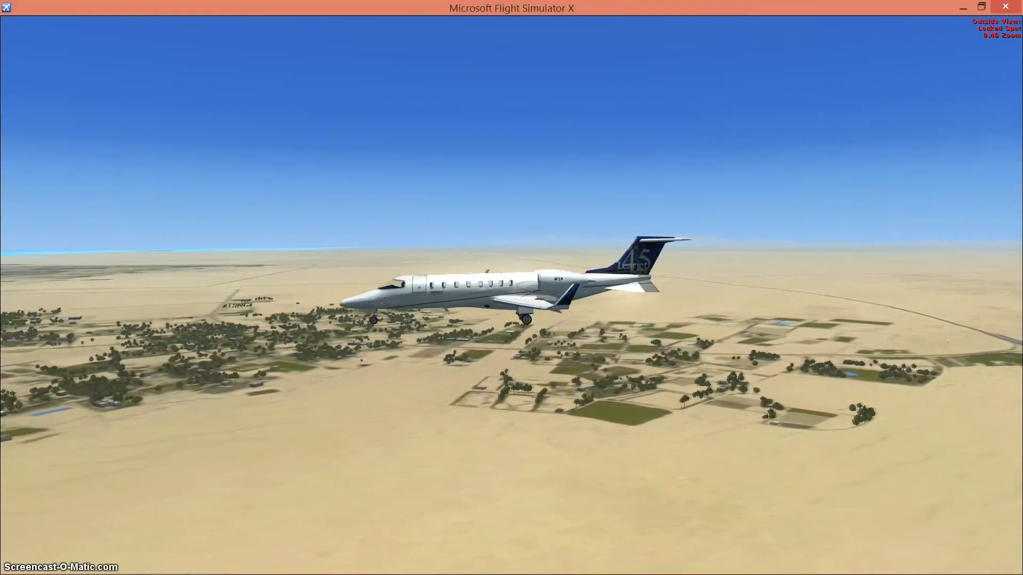
pyautogui.press('s')
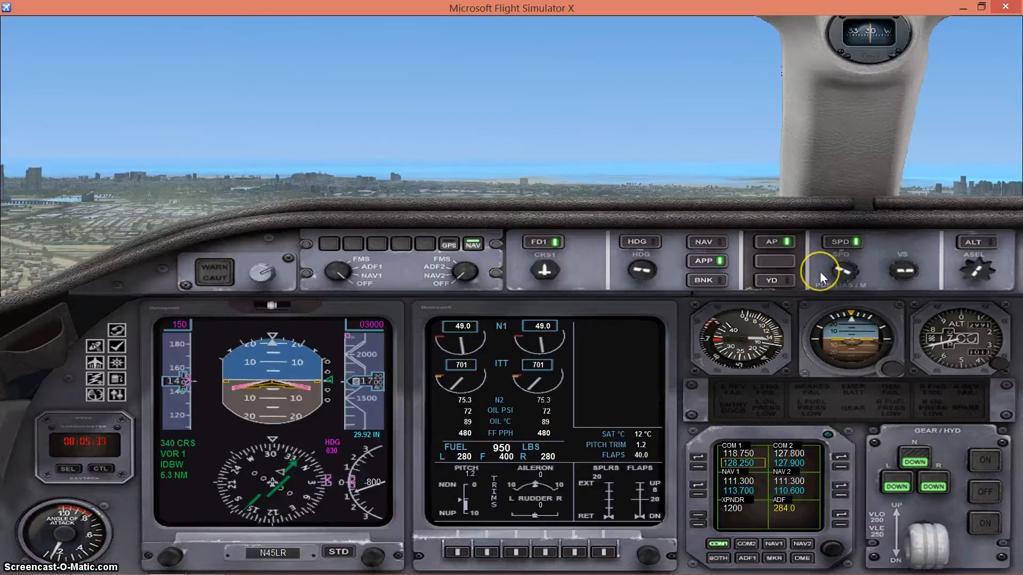
pyautogui.moveTo(841, 267)
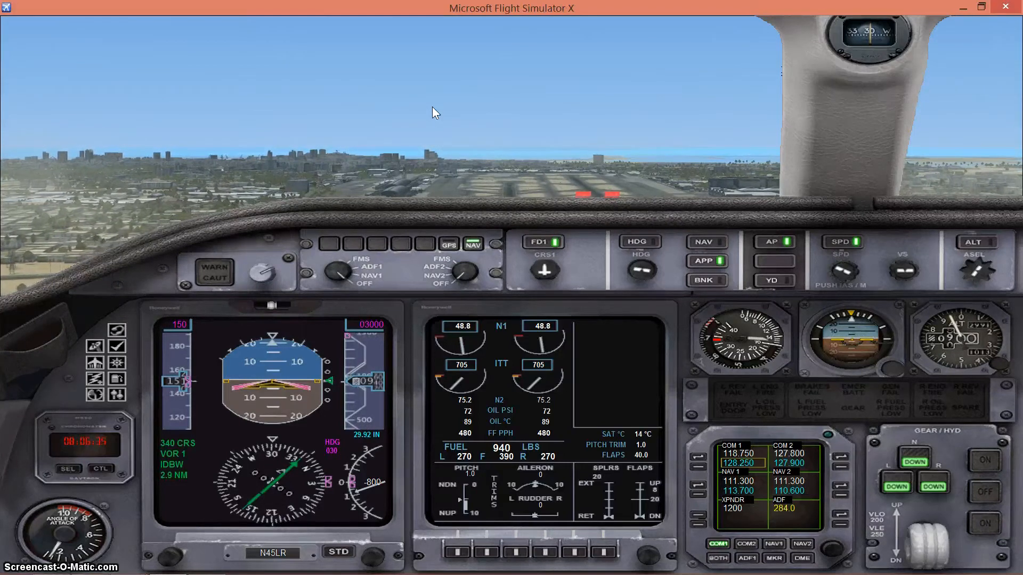
# Let the autoland fly the ILS to touchdown and watch from the outside view
pyautogui.click(525, 128)
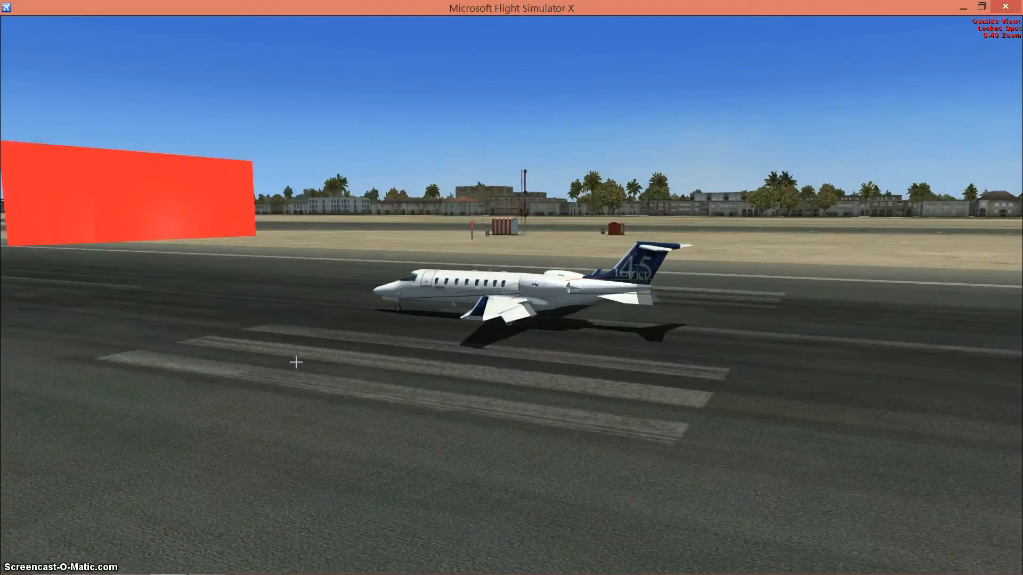
# Disengage the autopilot on the runway and close the ATC message window
pyautogui.press('S')
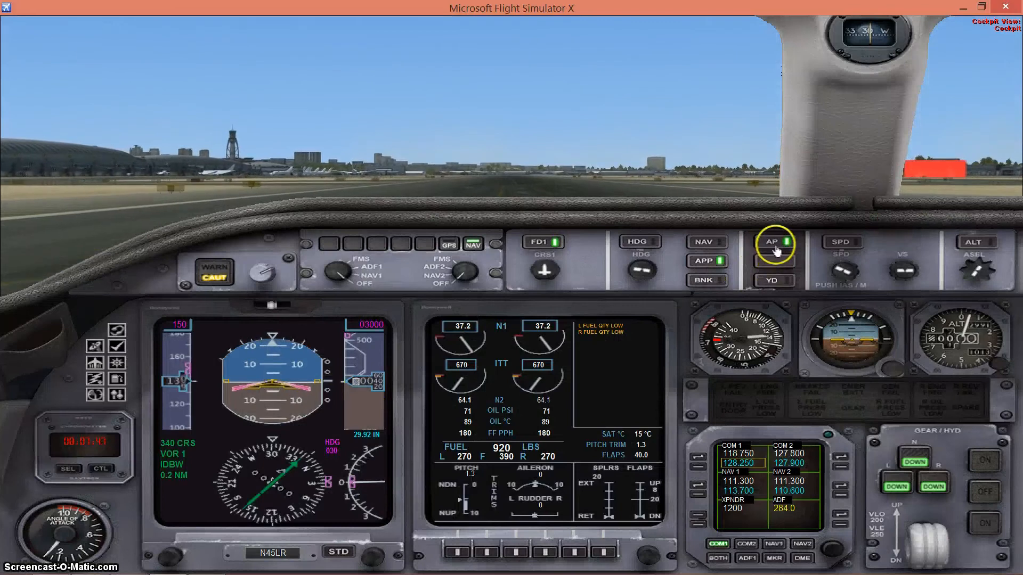
pyautogui.click(775, 242)
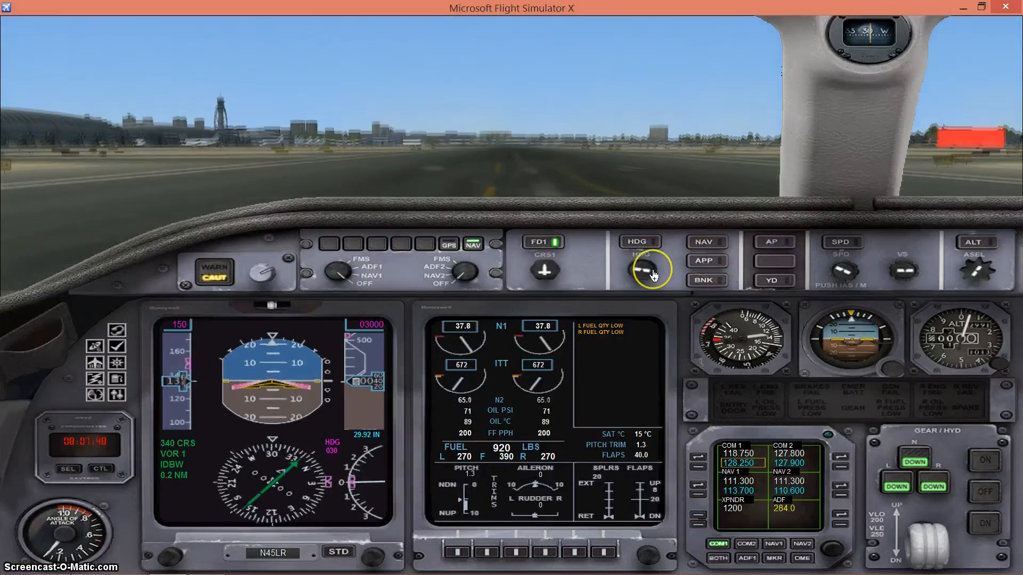
pyautogui.moveTo(649, 270)
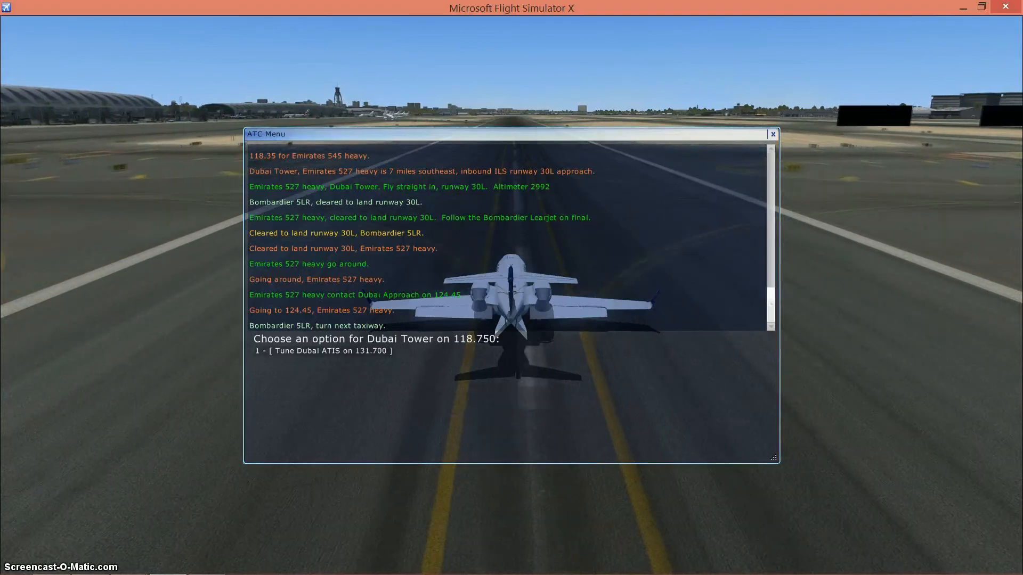
pyautogui.click(771, 134)
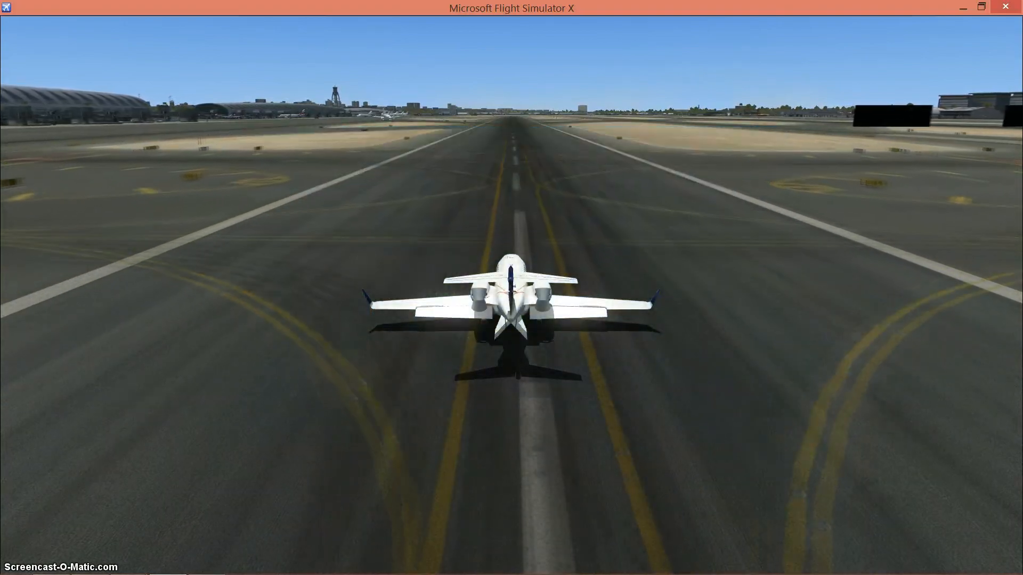